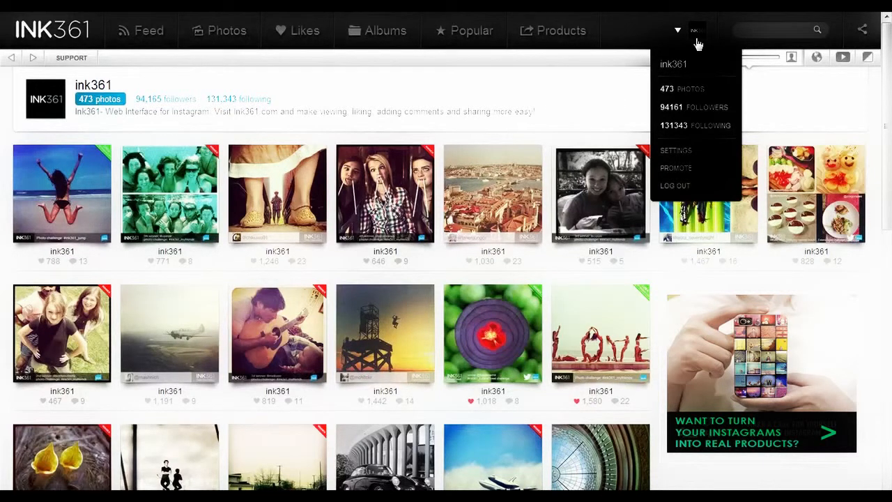
{"action": "mouse_move", "coordinate": [674, 185]}
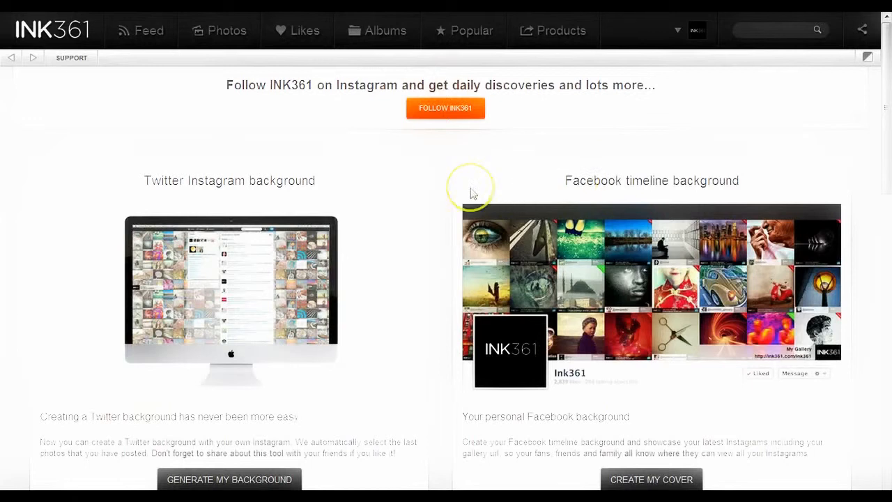
{"action": "mouse_move", "coordinate": [379, 216]}
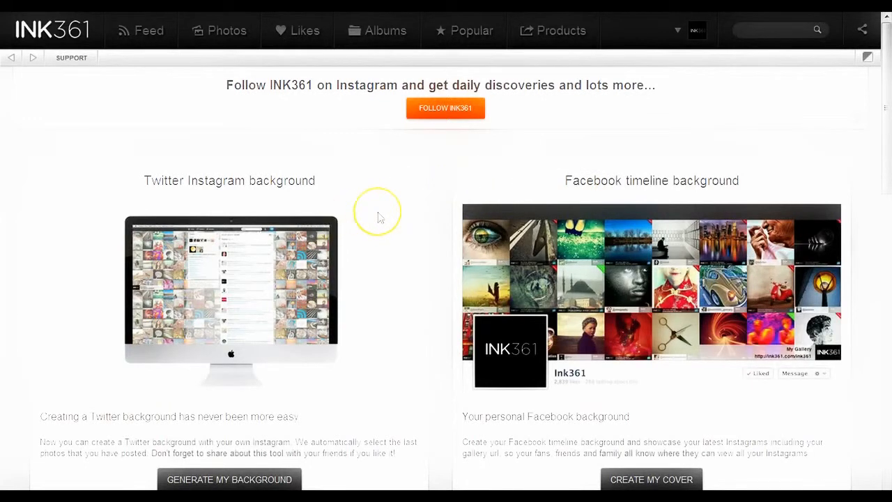
Scroll down past the backgrounds and gallery button to the Gallery Widget form with username ink361.
{"action": "scroll", "scroll_direction": "down", "scroll_amount": 3}
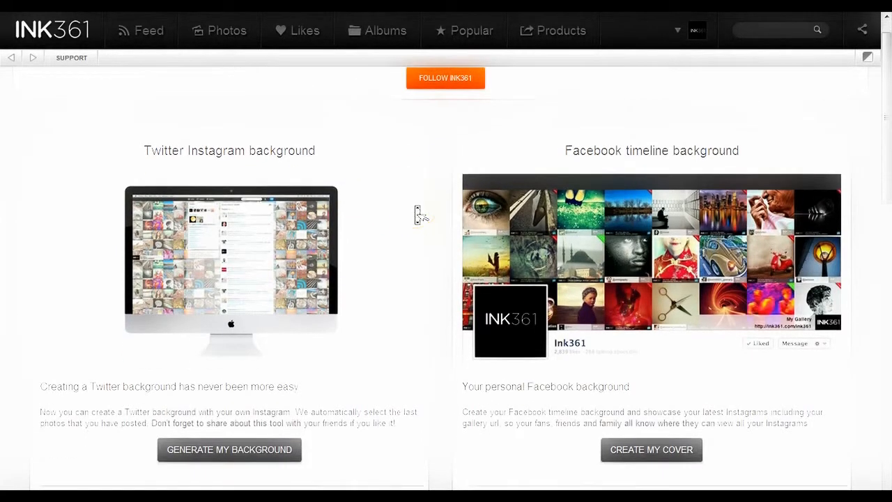
{"action": "scroll", "scroll_direction": "down", "scroll_amount": 3}
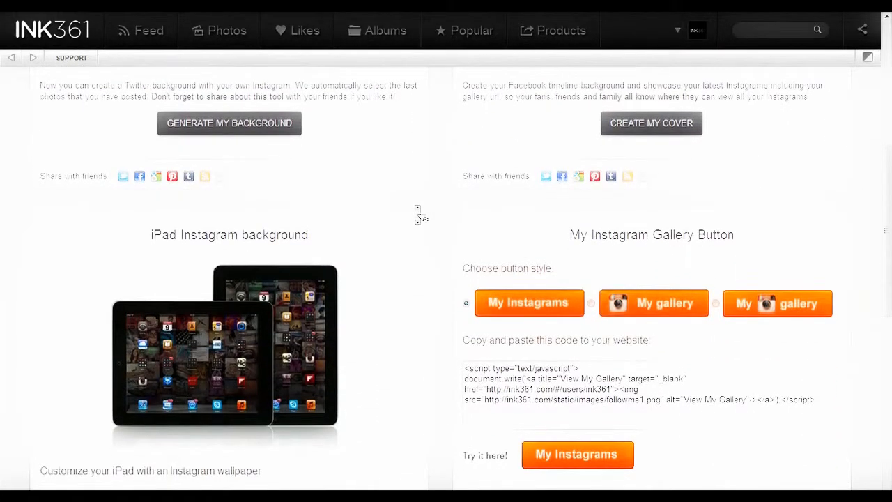
{"action": "scroll", "scroll_direction": "down", "scroll_amount": 3}
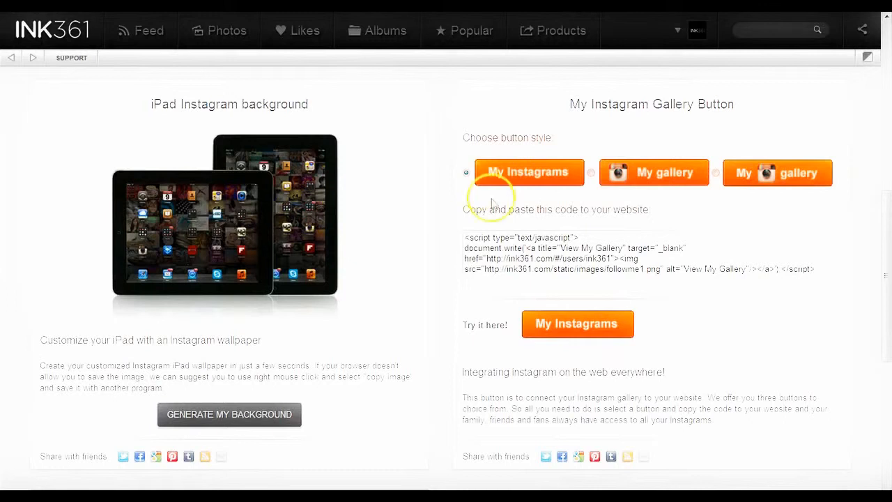
{"action": "scroll", "scroll_direction": "down", "scroll_amount": 3}
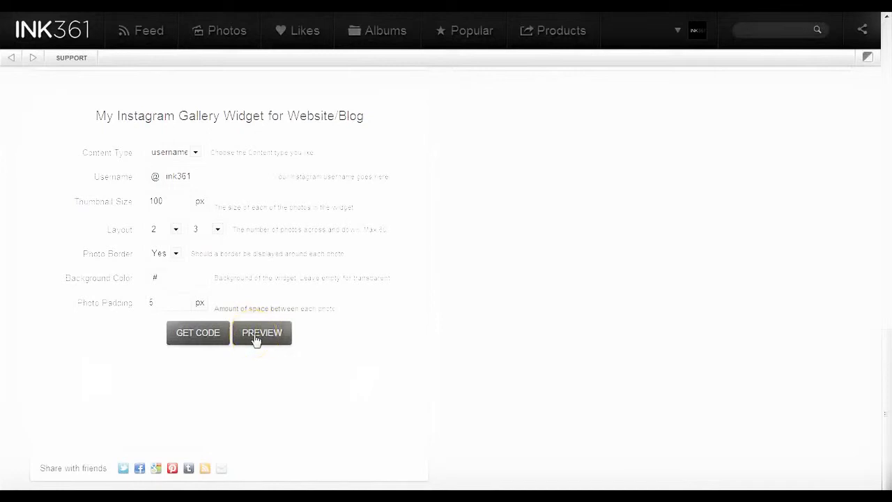
{"action": "left_click", "coordinate": [262, 333]}
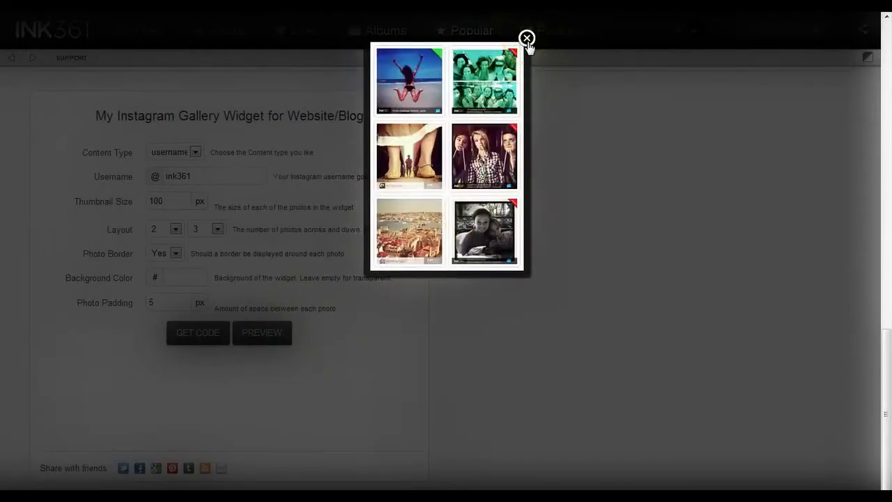
{"action": "left_click", "coordinate": [524, 36]}
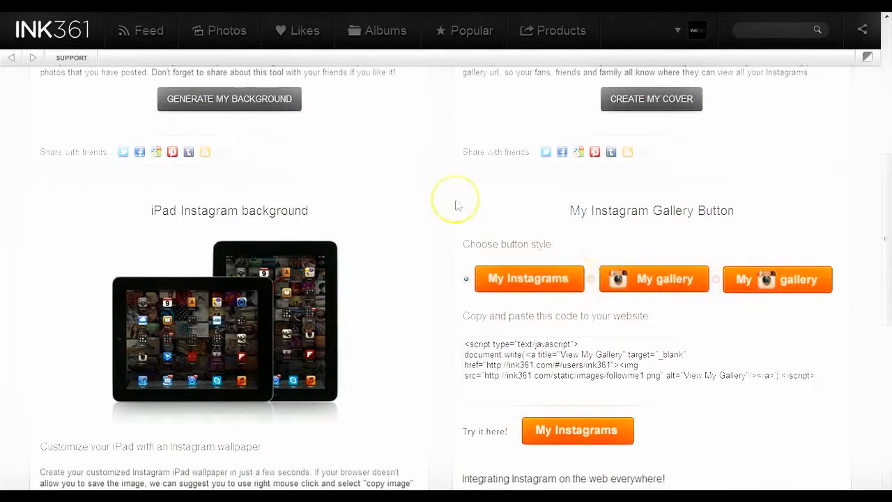
Choose Settings from the profile dropdown to show the My settings dialog.
{"action": "left_click", "coordinate": [695, 31]}
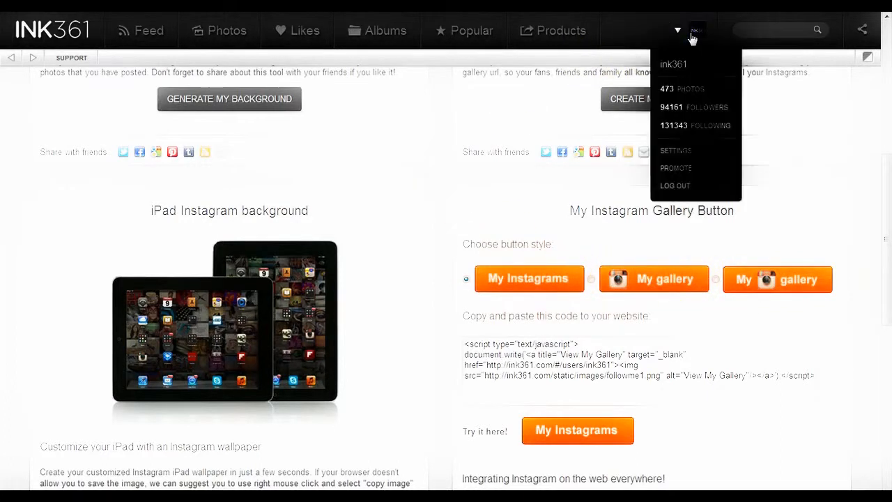
{"action": "left_click", "coordinate": [675, 150]}
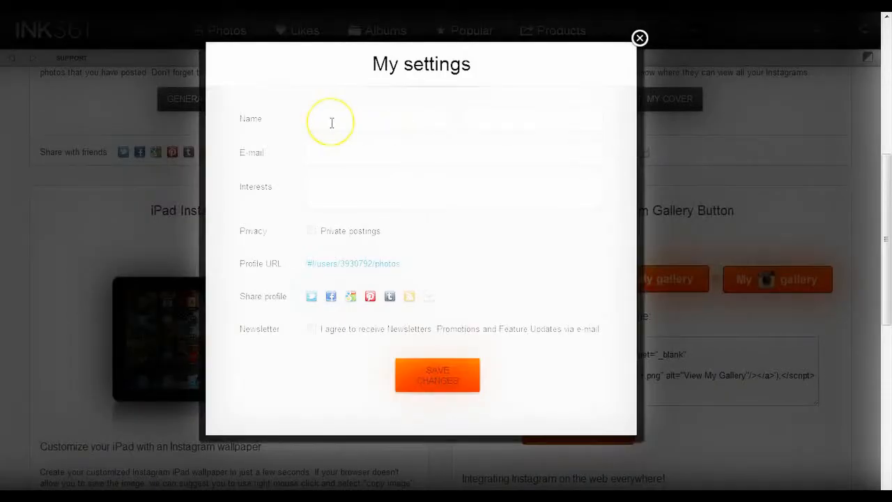
{"action": "mouse_move", "coordinate": [427, 152]}
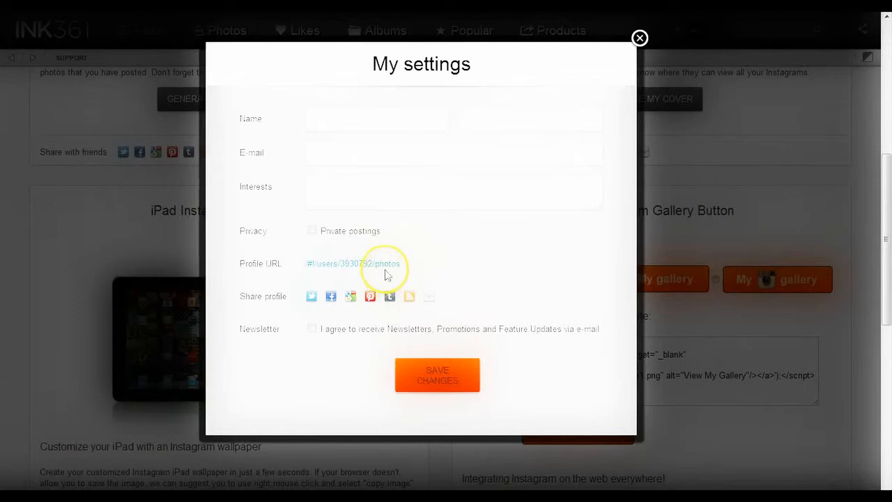
{"action": "mouse_move", "coordinate": [313, 226]}
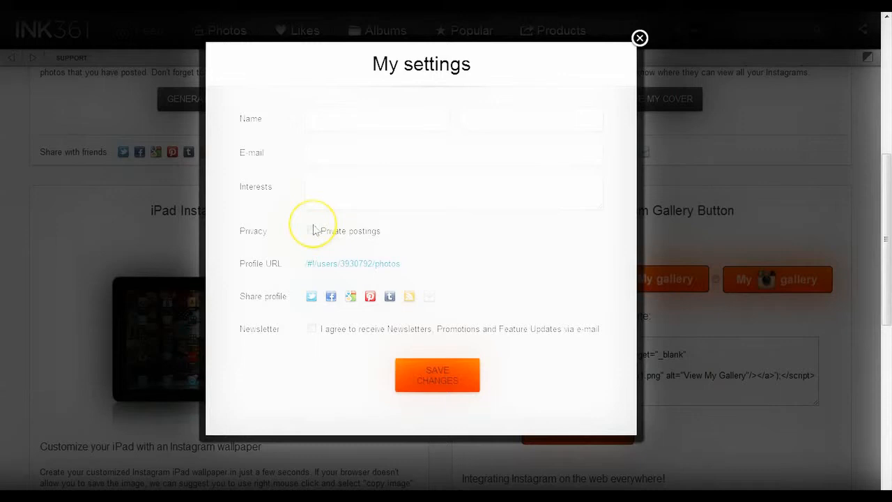
{"action": "mouse_move", "coordinate": [280, 305]}
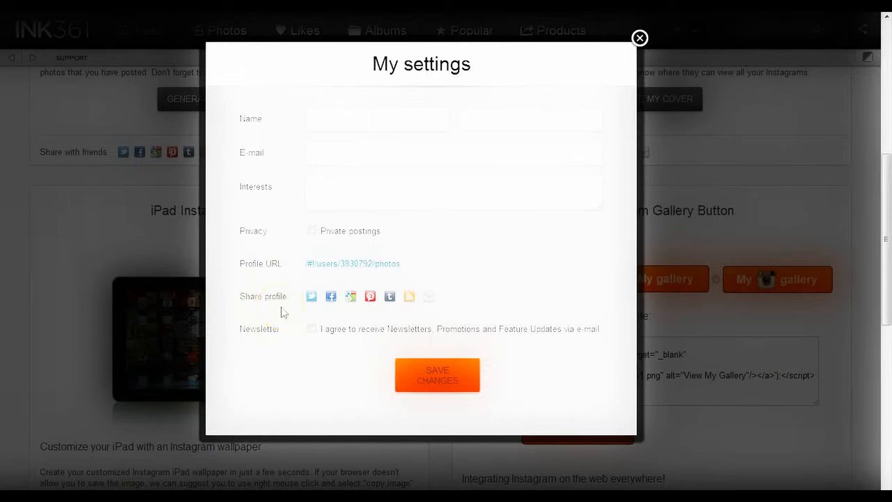
{"action": "mouse_move", "coordinate": [293, 312]}
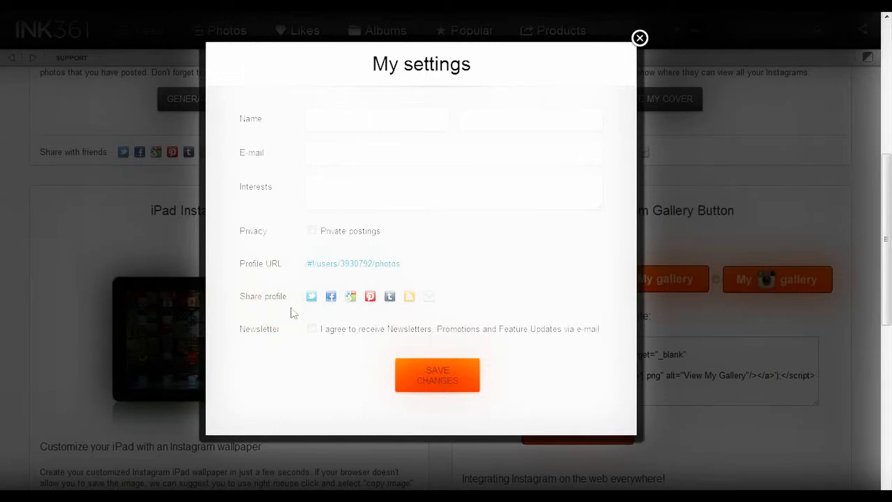
{"action": "mouse_move", "coordinate": [347, 310]}
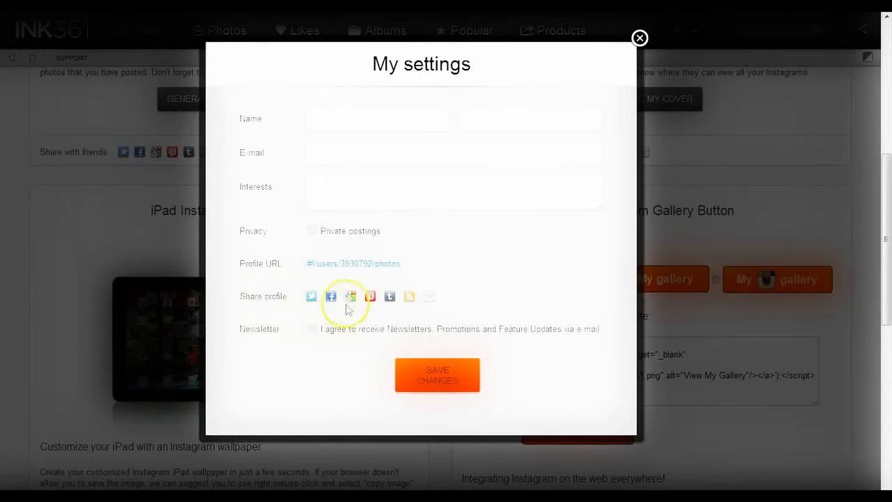
{"action": "mouse_move", "coordinate": [386, 312]}
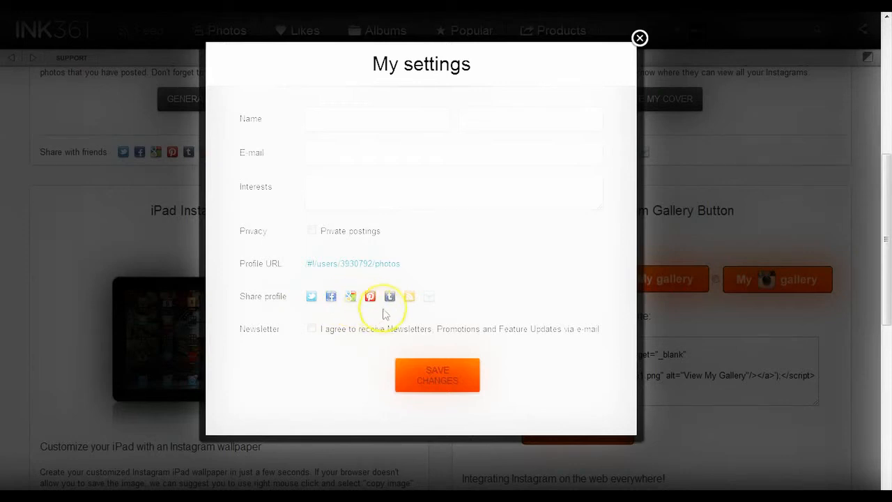
{"action": "mouse_move", "coordinate": [408, 301]}
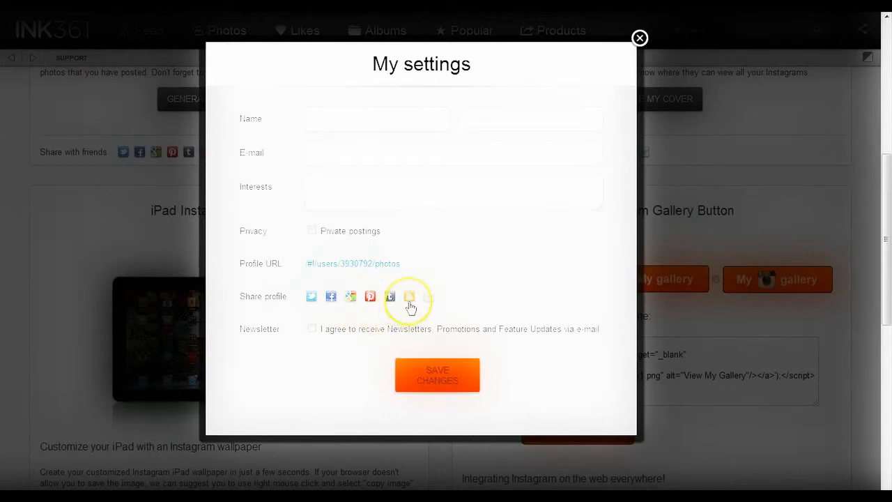
{"action": "mouse_move", "coordinate": [428, 299]}
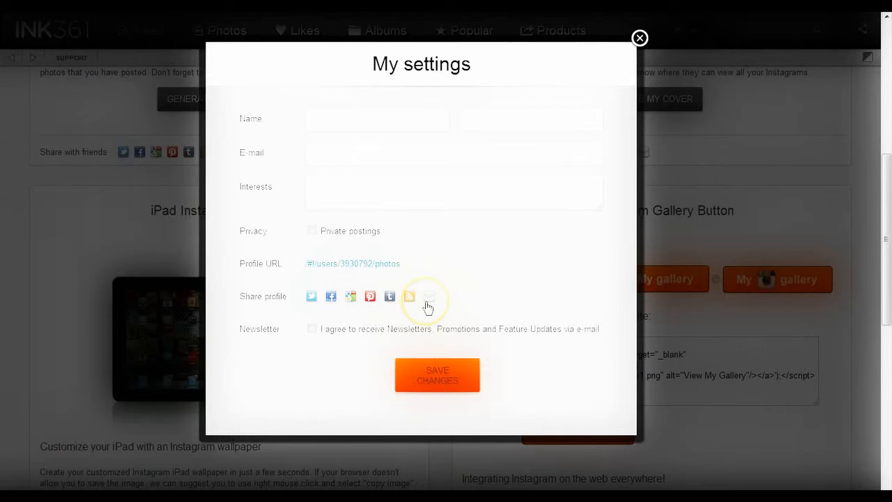
{"action": "mouse_move", "coordinate": [403, 340]}
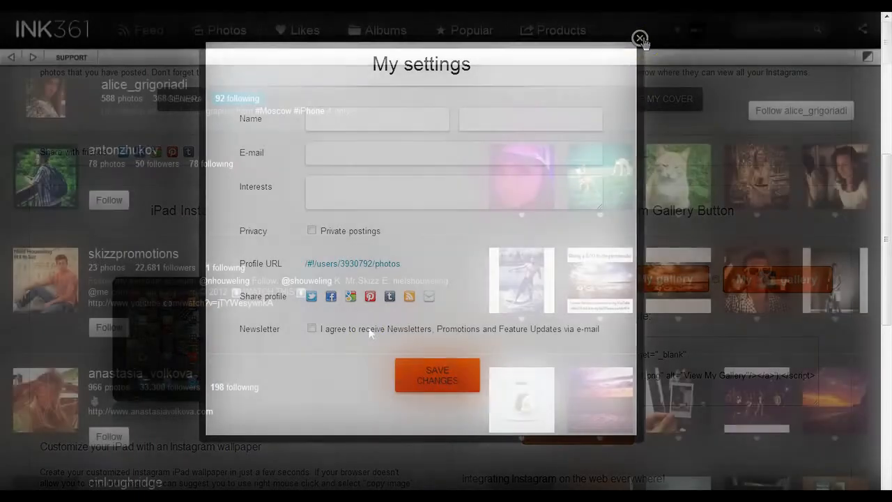
Close the My settings dialog via its X without saving any changes.
{"action": "left_click", "coordinate": [638, 36]}
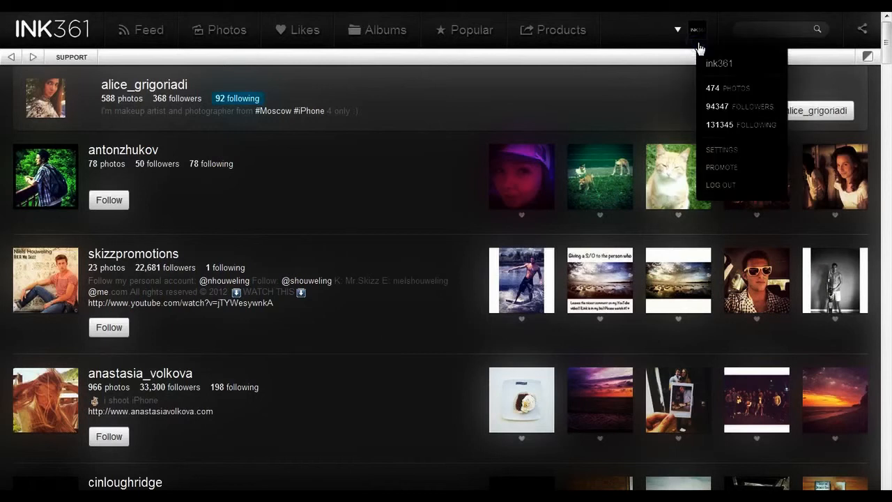